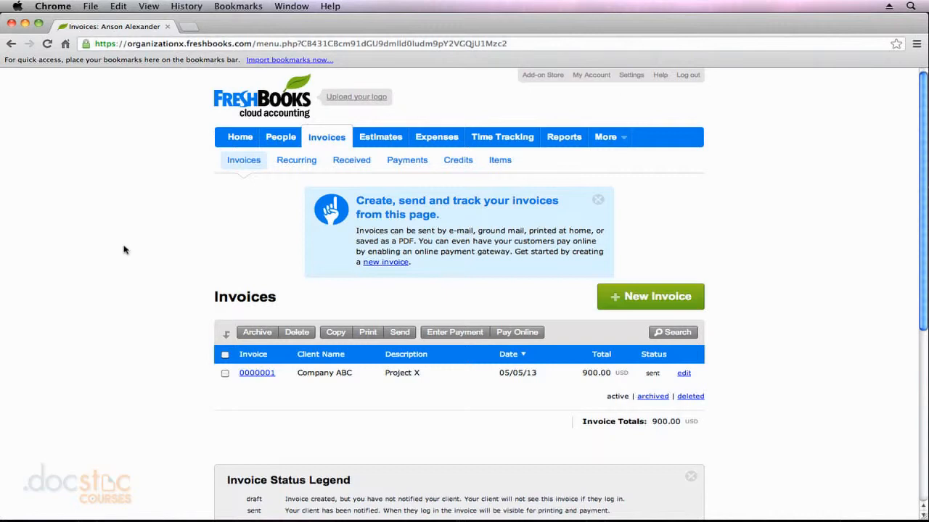
mouse_move(344, 146)
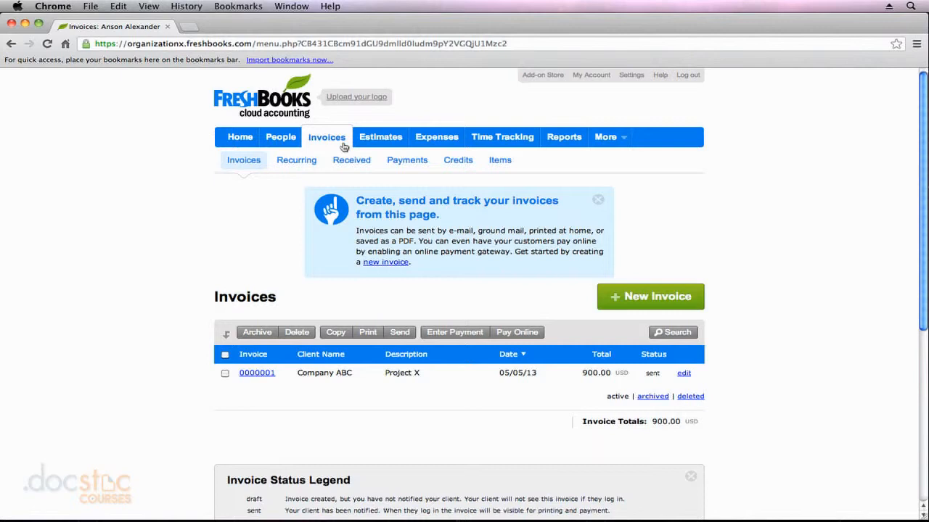
mouse_move(251, 186)
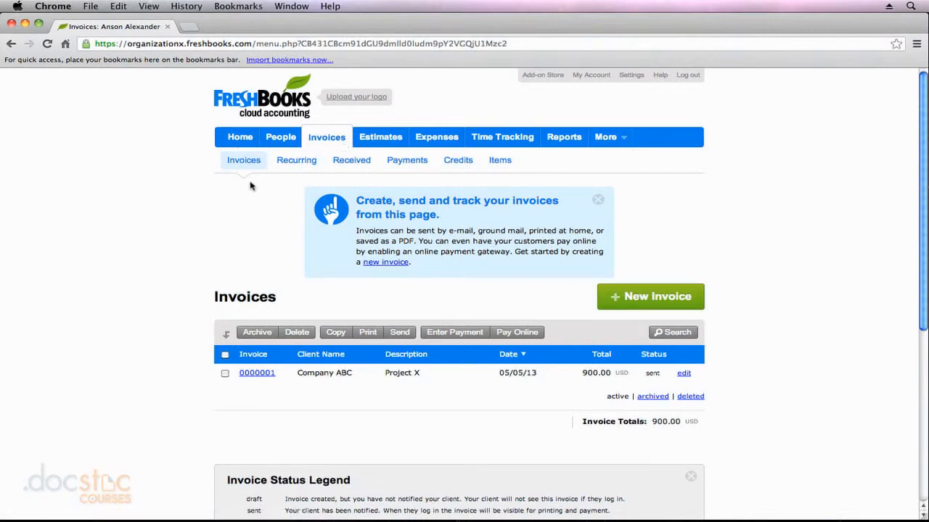
mouse_move(191, 383)
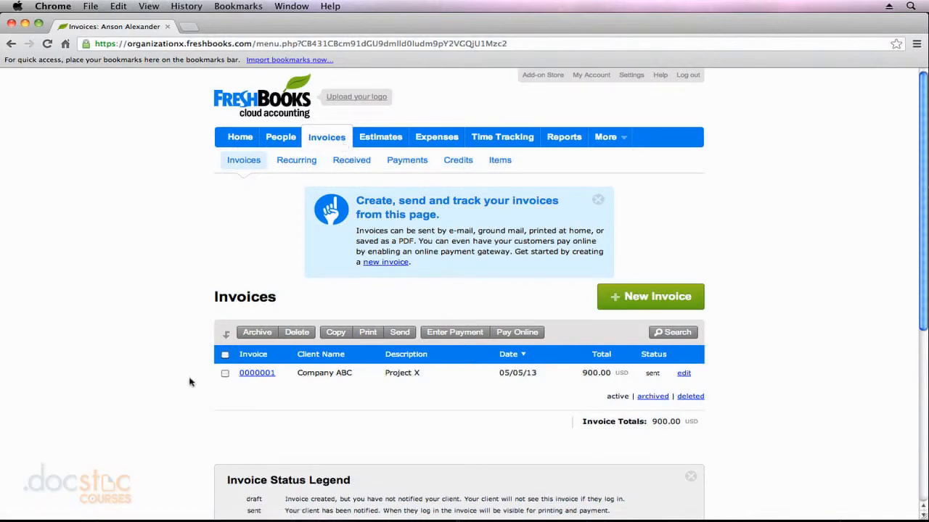
mouse_move(293, 392)
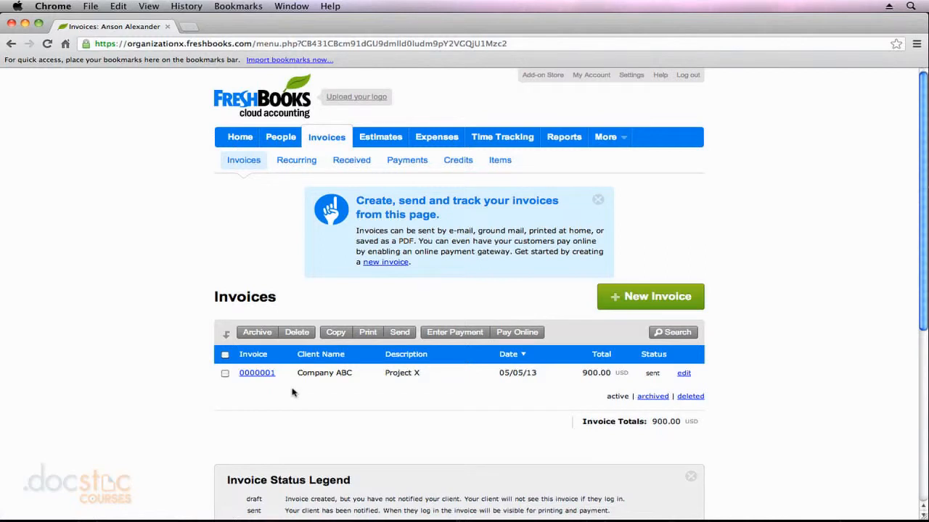
mouse_move(424, 401)
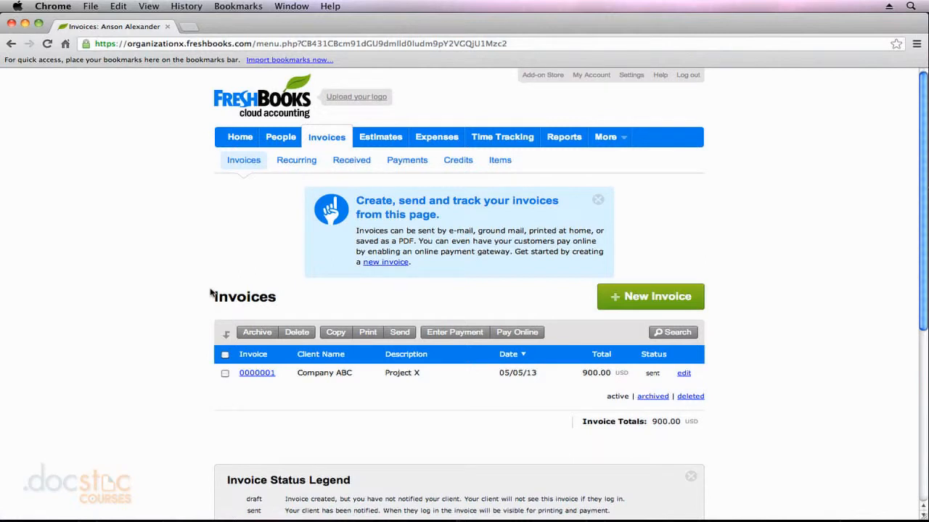
mouse_move(418, 174)
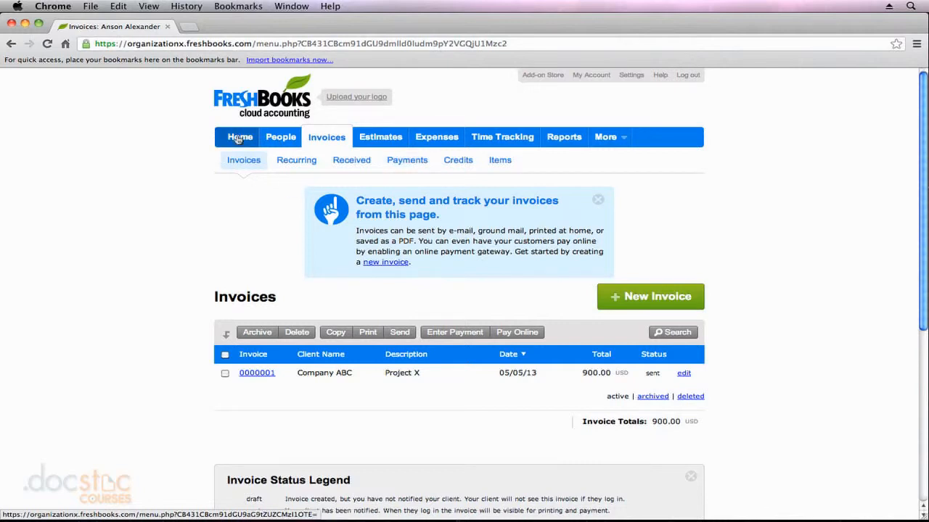
mouse_move(190, 253)
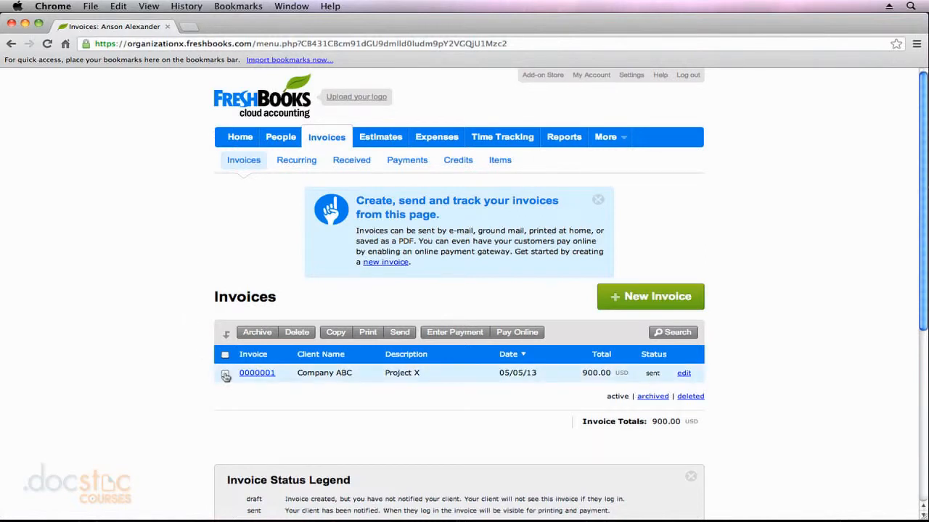
Step: Select invoice 0000001 for Company ABC and begin a payment entry against it
left_click(225, 372)
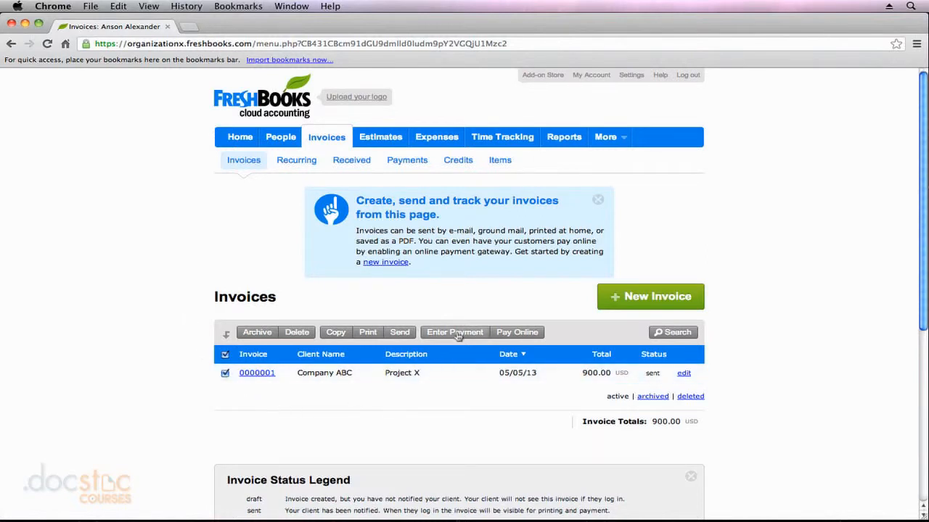
left_click(454, 332)
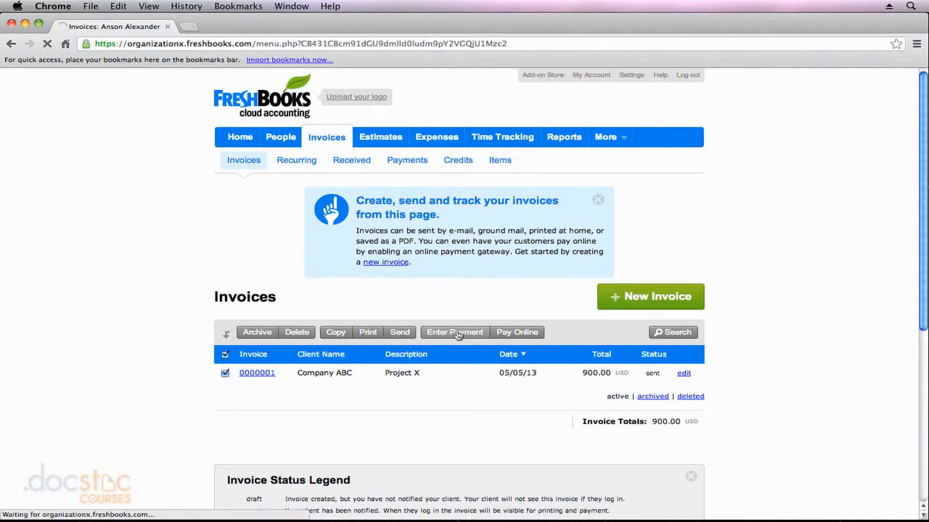
Step: Enter the payment as paid in full ($900.00) by Bank Transfer, dated 05/05/13
left_click(454, 332)
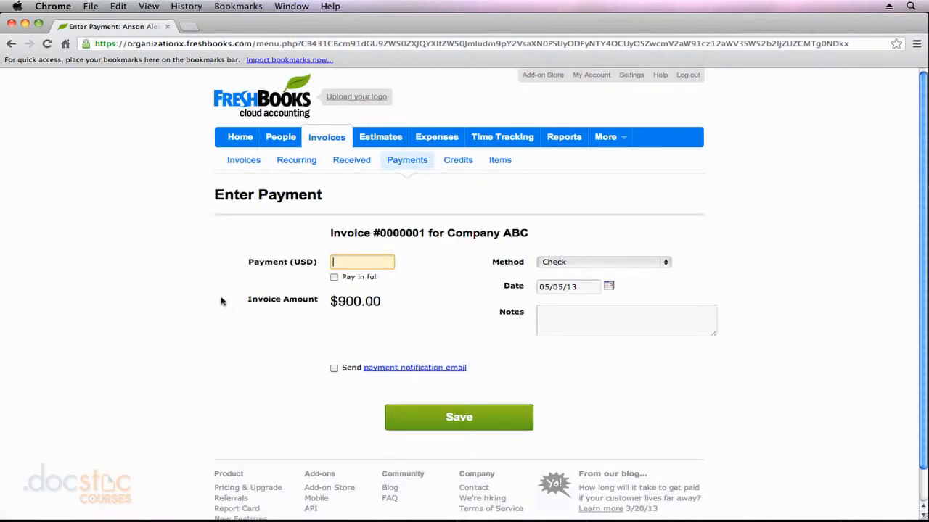
mouse_move(211, 283)
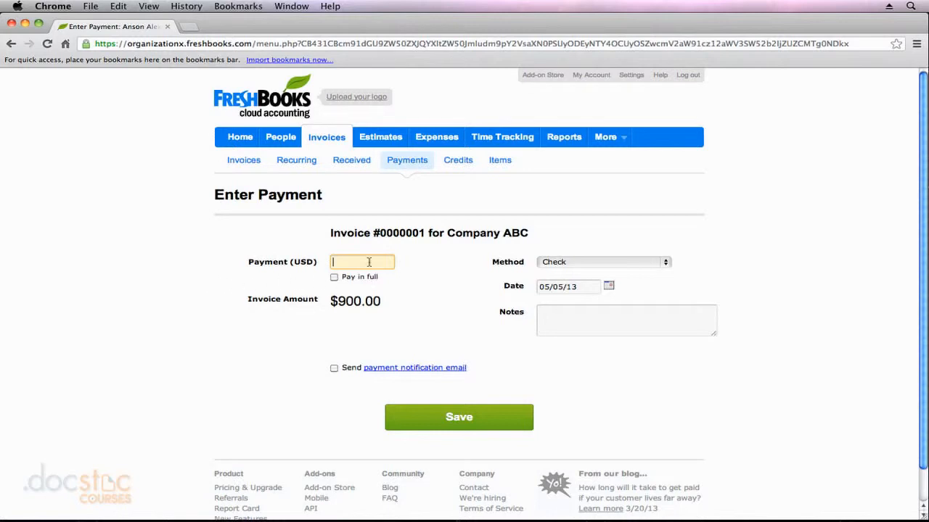
type("500")
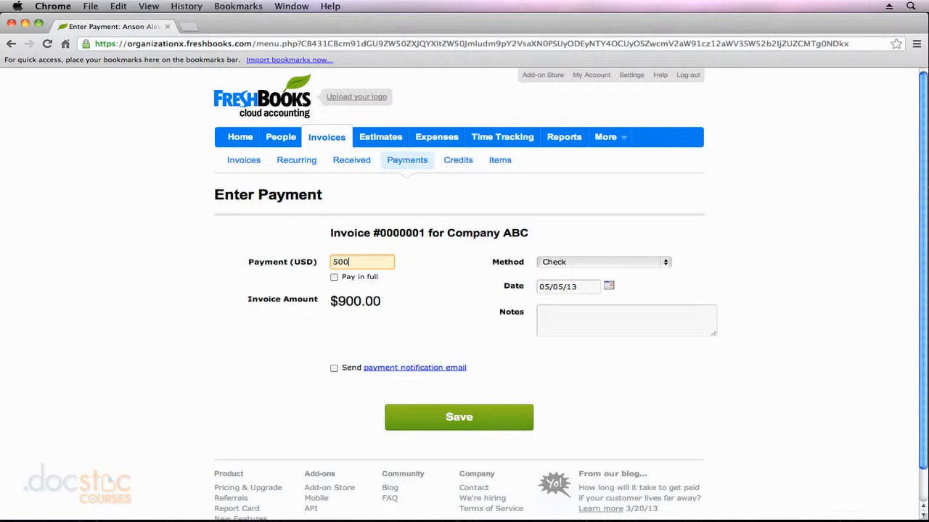
mouse_move(412, 300)
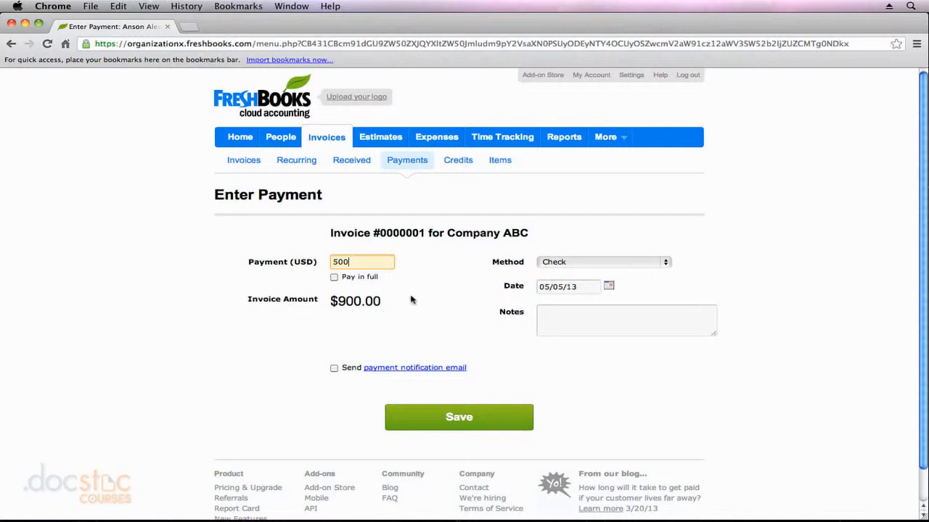
left_click(334, 277)
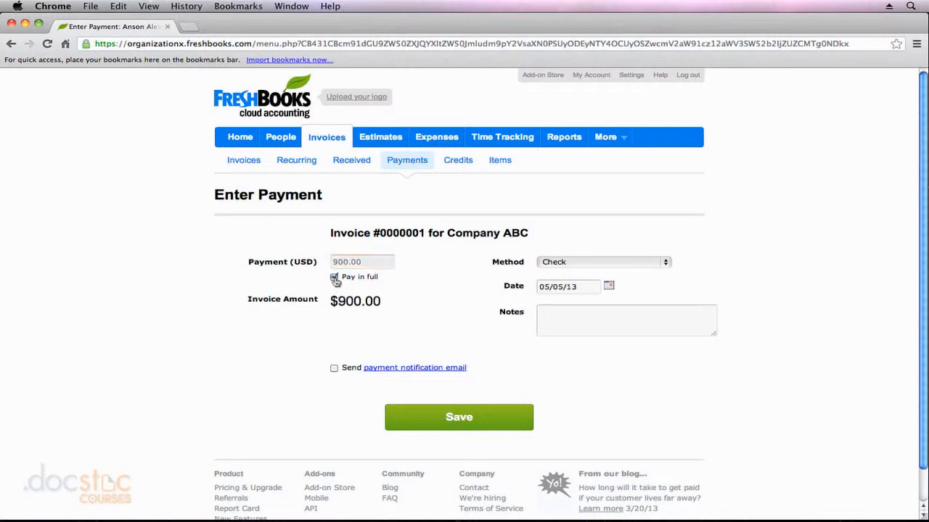
left_click(334, 277)
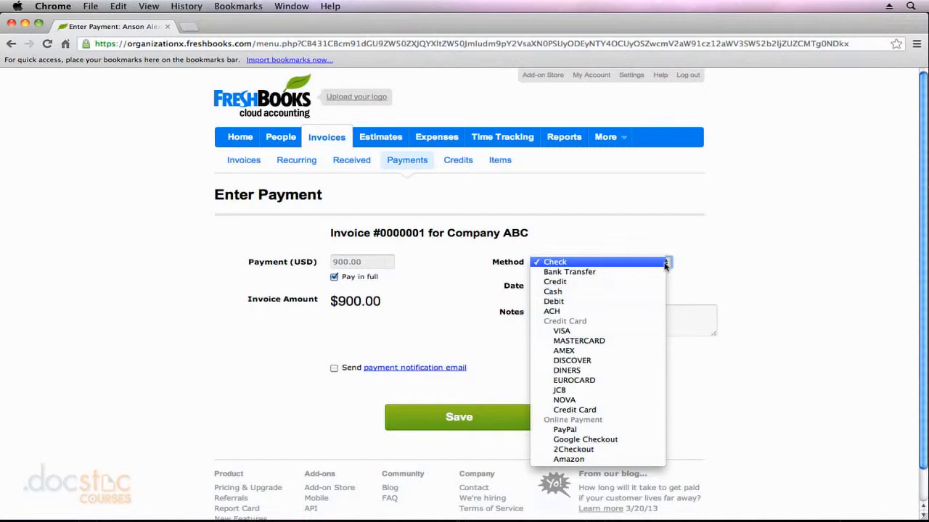
left_click(569, 271)
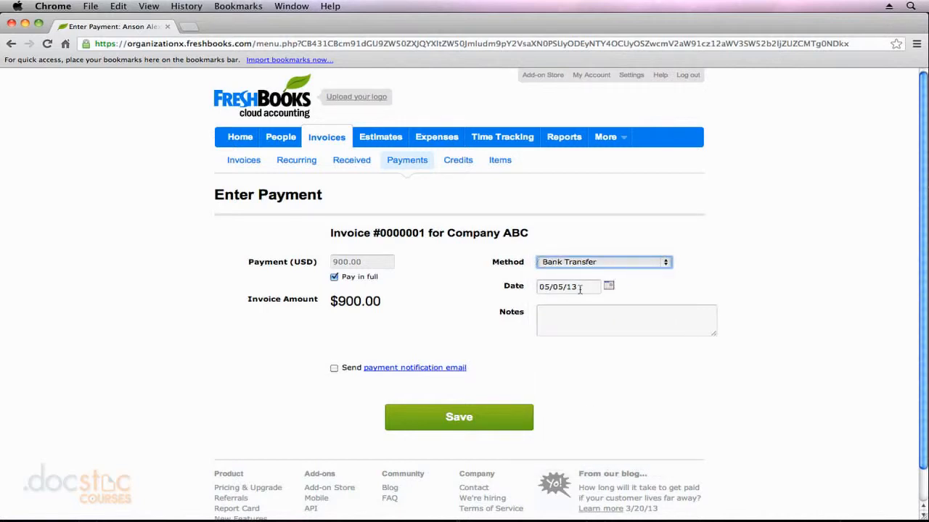
left_click(626, 321)
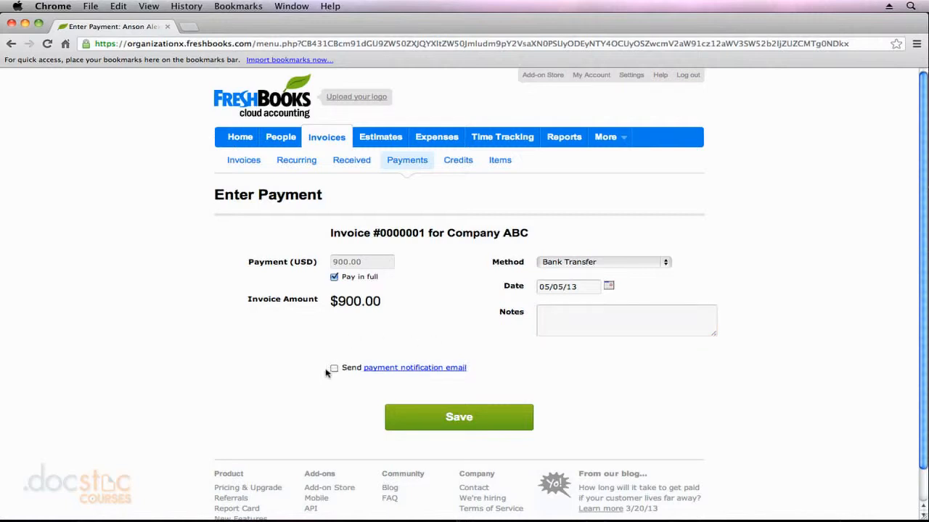
mouse_move(334, 374)
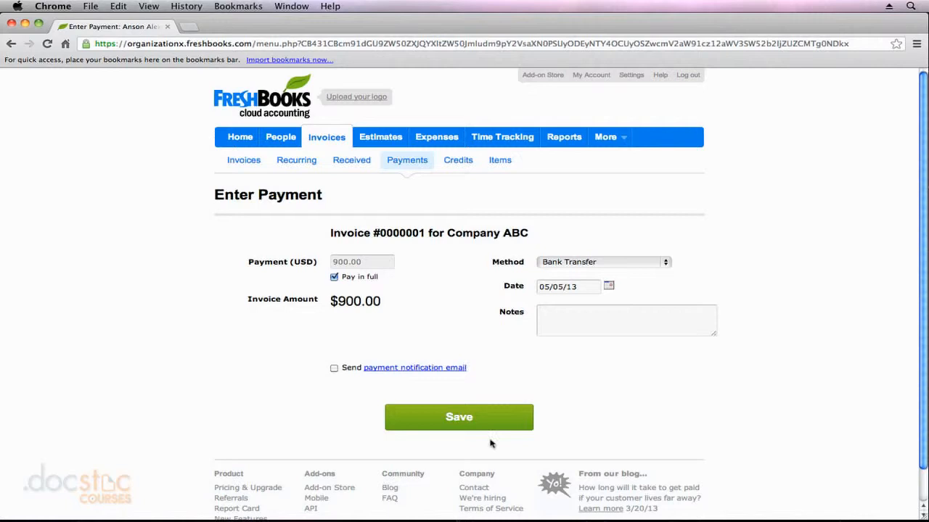
Step: Save and confirm the $900 payment so invoice 0000001 shows as paid, then head to the dashboard
left_click(458, 416)
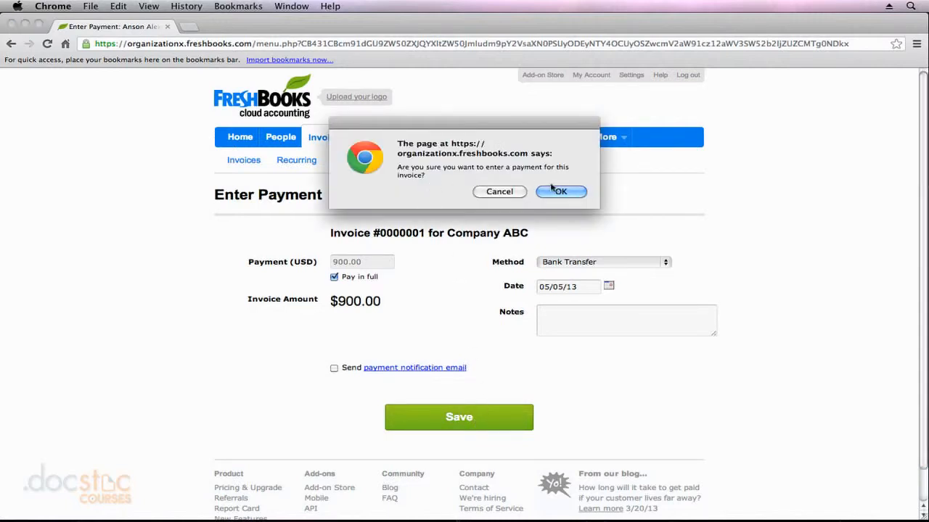
left_click(560, 191)
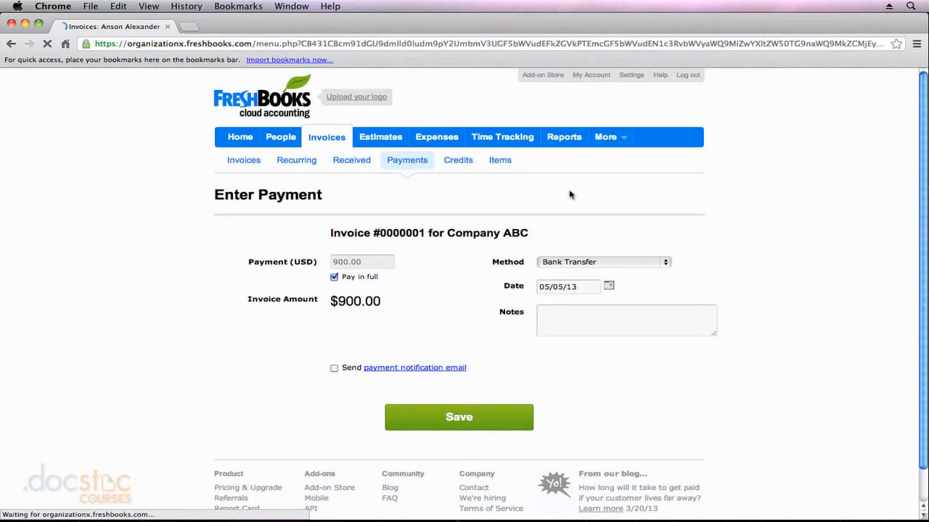
left_click(458, 416)
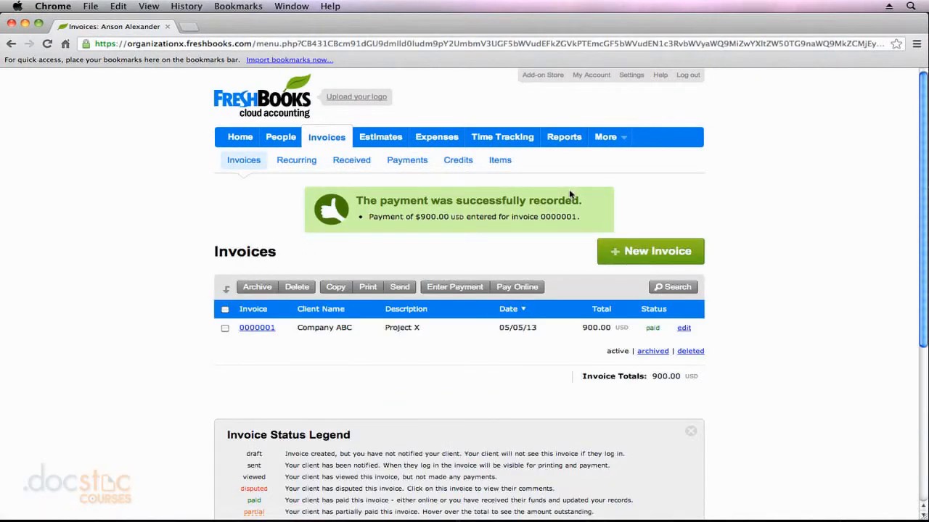
mouse_move(283, 342)
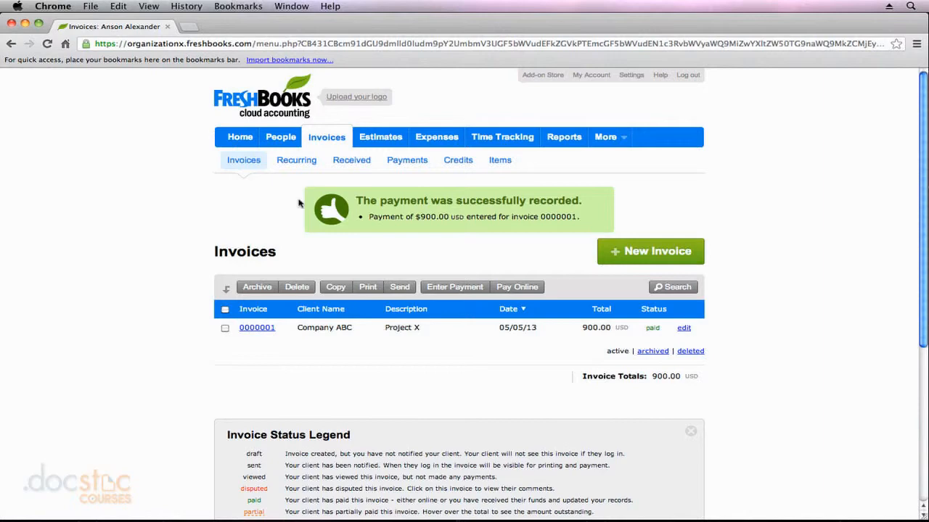
left_click(241, 136)
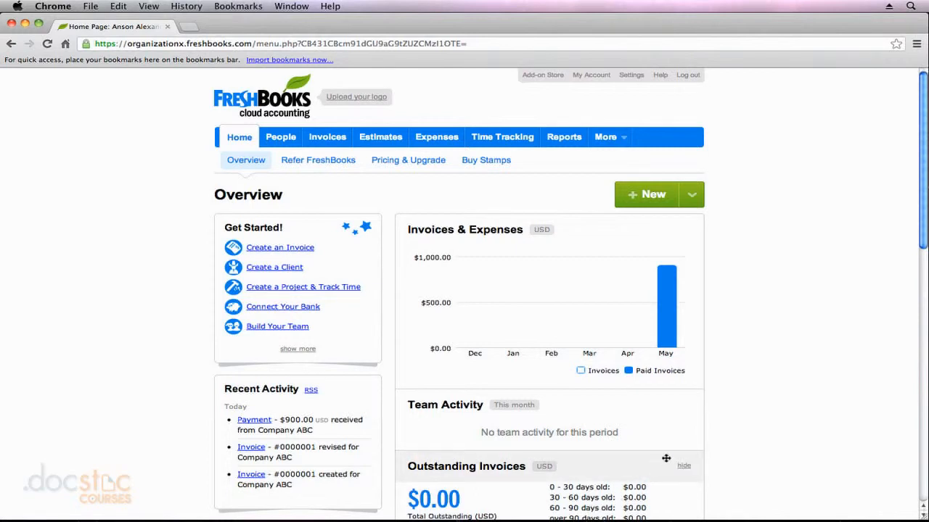
mouse_move(665, 319)
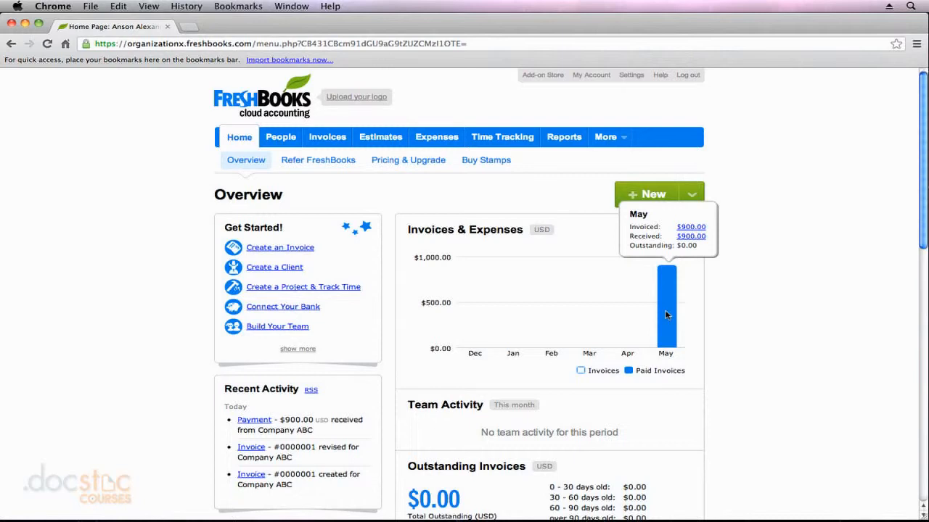
mouse_move(627, 312)
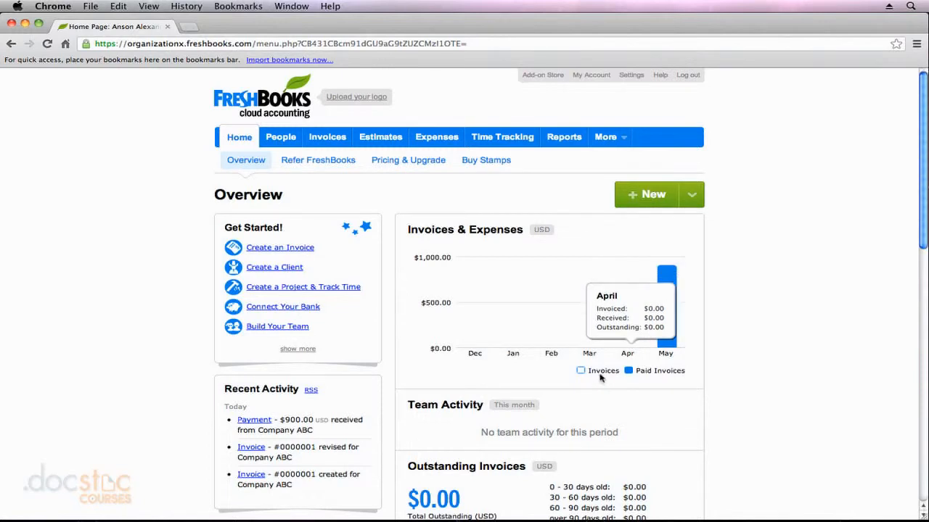
mouse_move(587, 375)
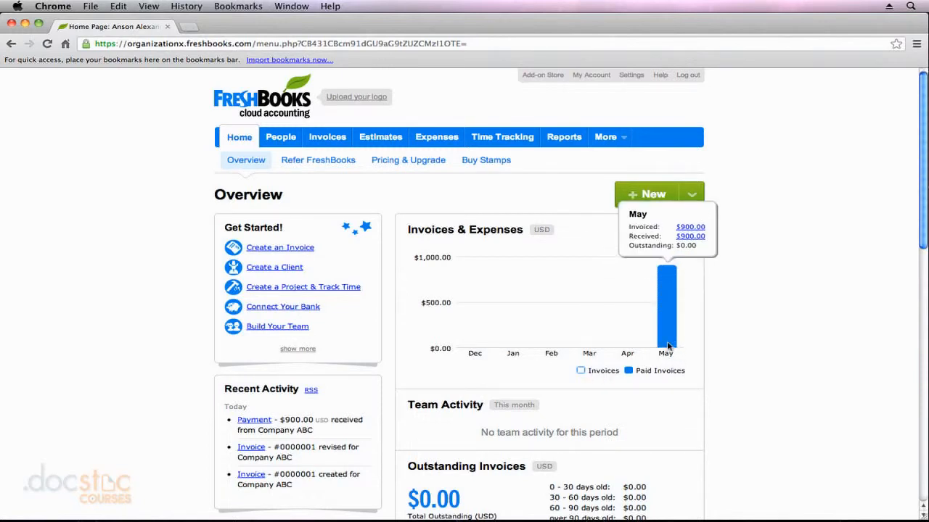
mouse_move(660, 343)
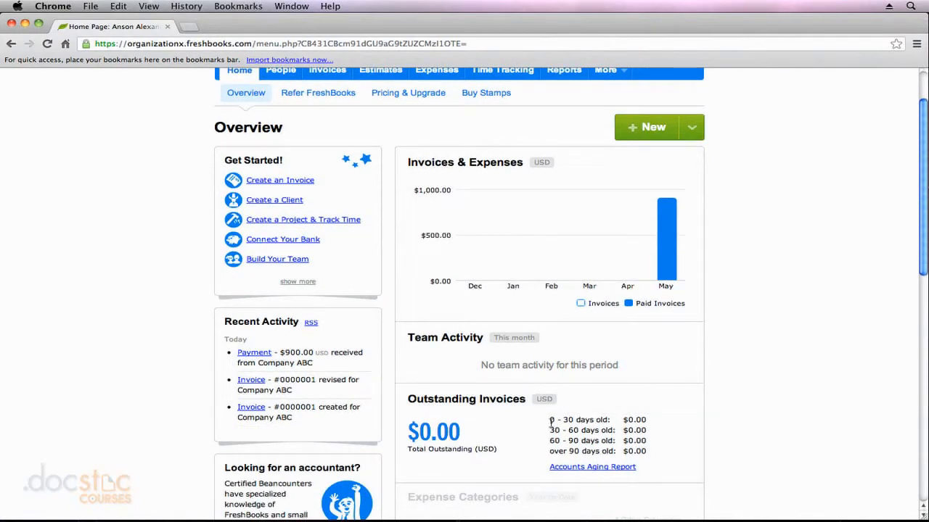
Step: Scroll the dashboard to review May's $900 paid bar and the $0.00 outstanding total
scroll("down", 3)
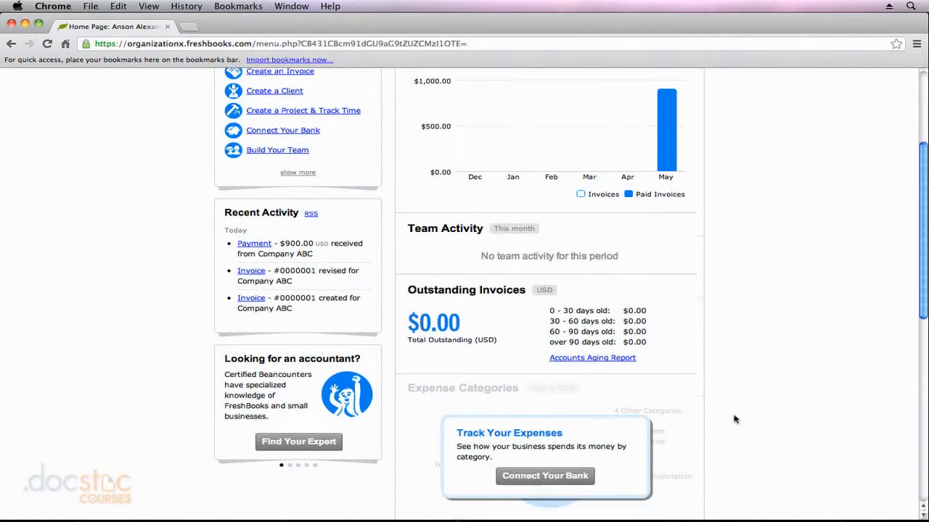
scroll("down", 3)
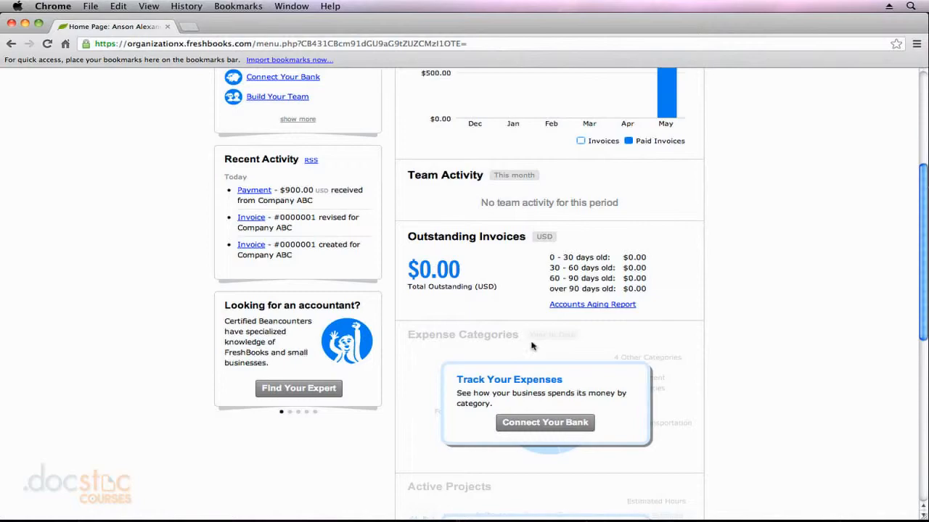
scroll("up", 3)
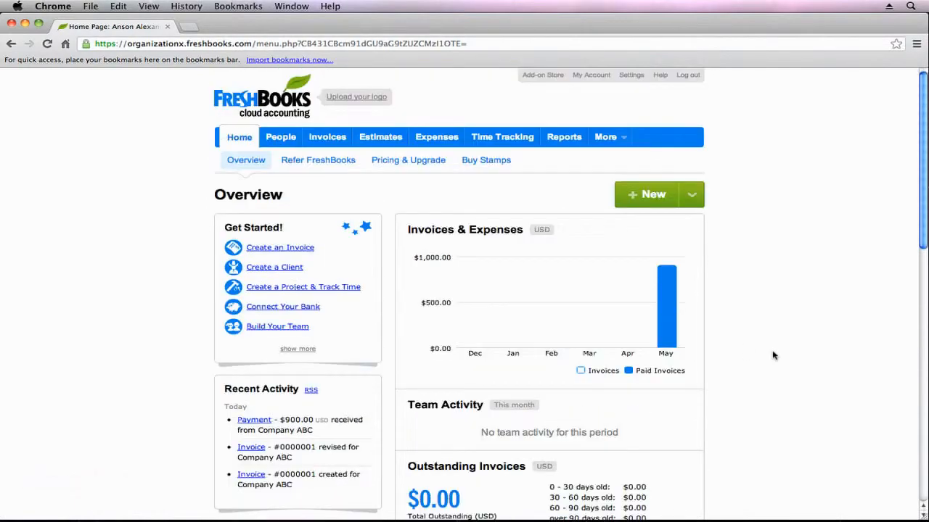